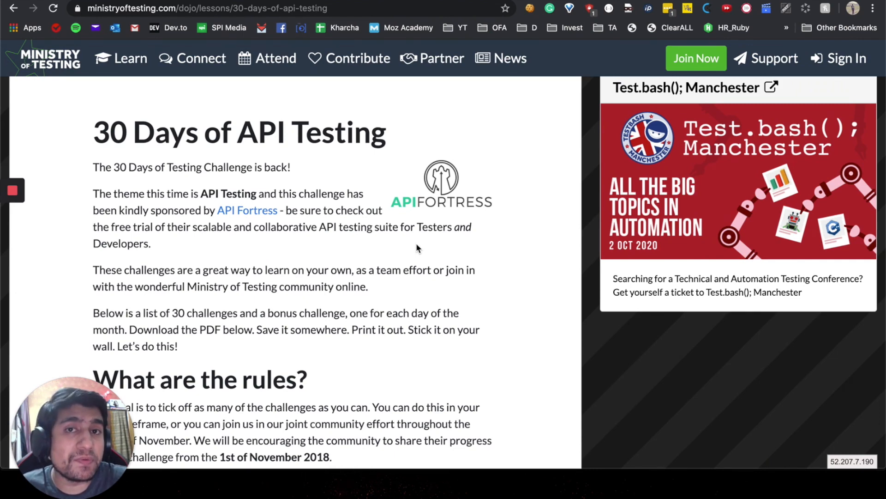
{"action": "mouse_move", "coordinate": [366, 322]}
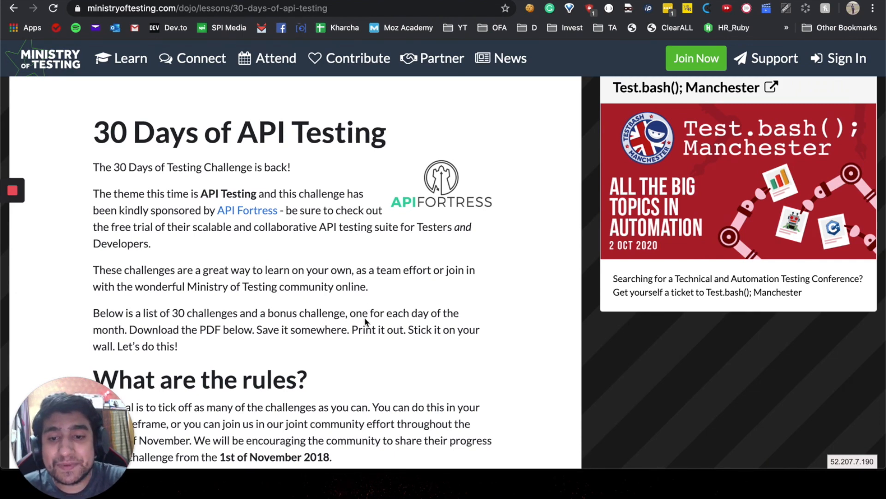
{"action": "scroll", "scroll_direction": "down", "scroll_amount": 3}
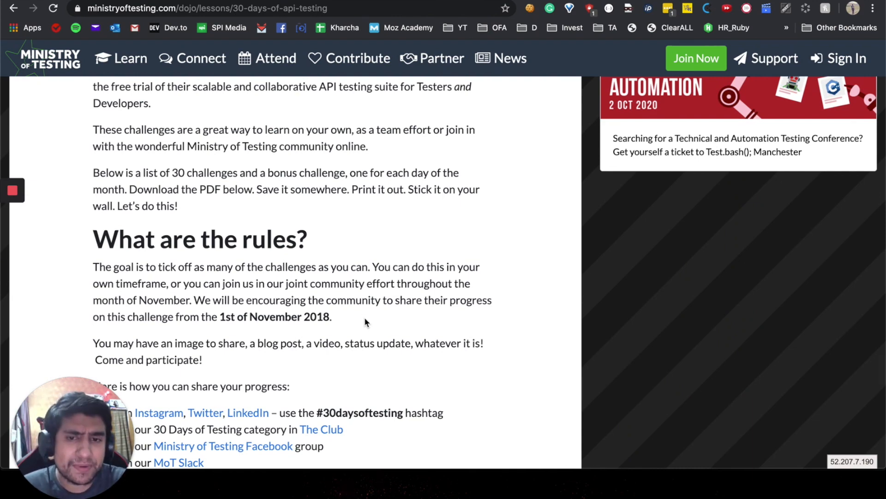
{"action": "scroll", "scroll_direction": "down", "scroll_amount": 3}
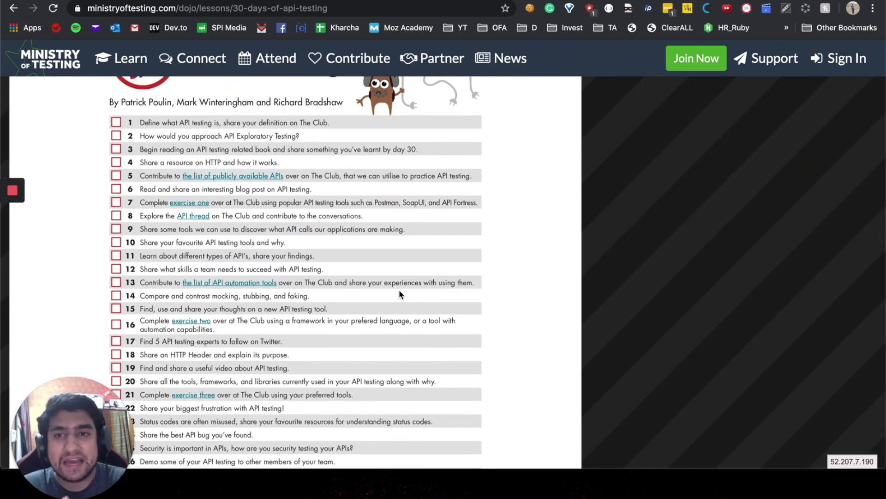
{"action": "mouse_move", "coordinate": [264, 152]}
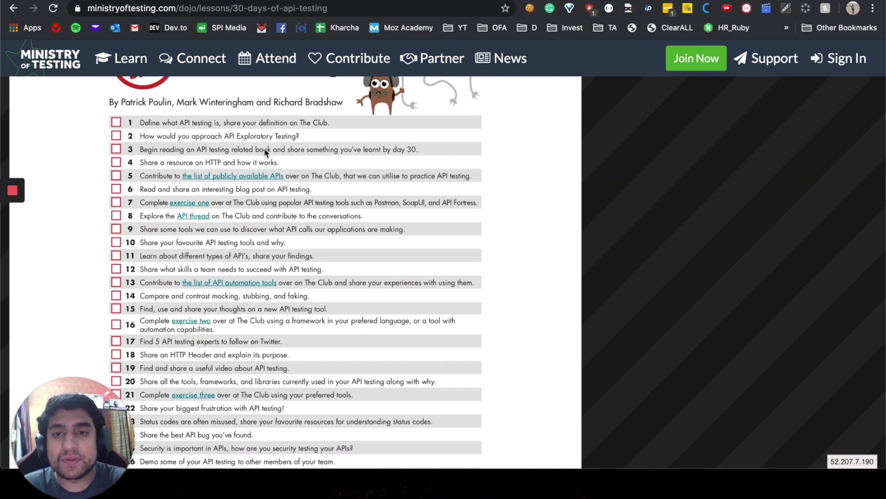
{"action": "mouse_move", "coordinate": [161, 124]}
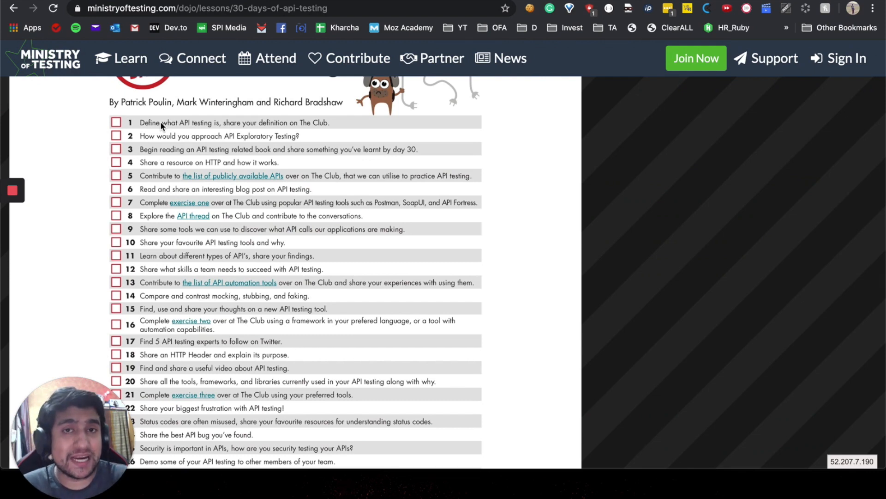
{"action": "mouse_move", "coordinate": [155, 140]}
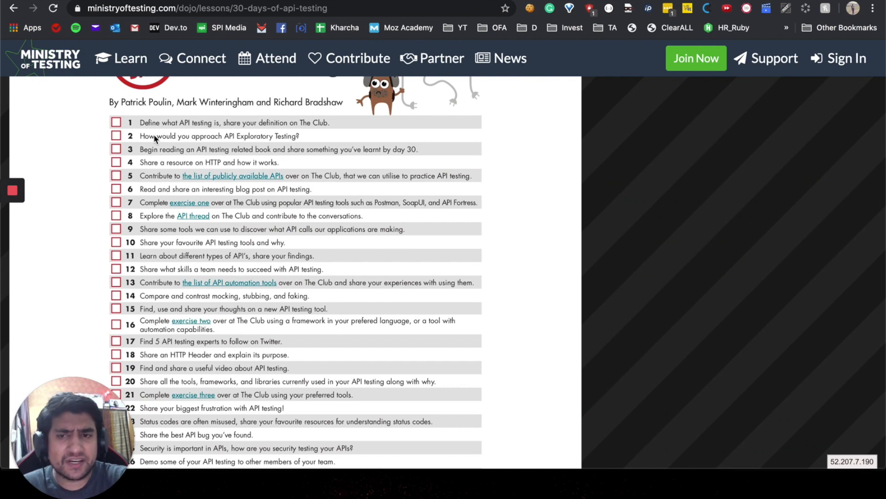
{"action": "mouse_move", "coordinate": [198, 149]}
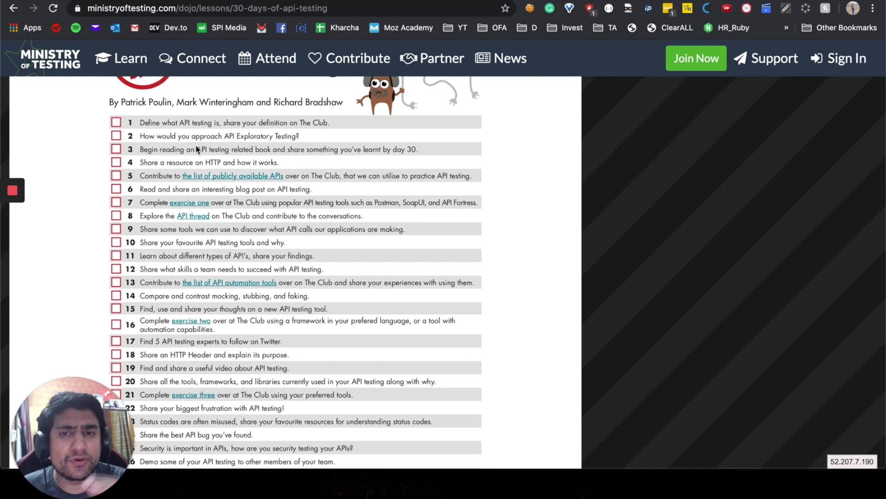
{"action": "mouse_move", "coordinate": [190, 198]}
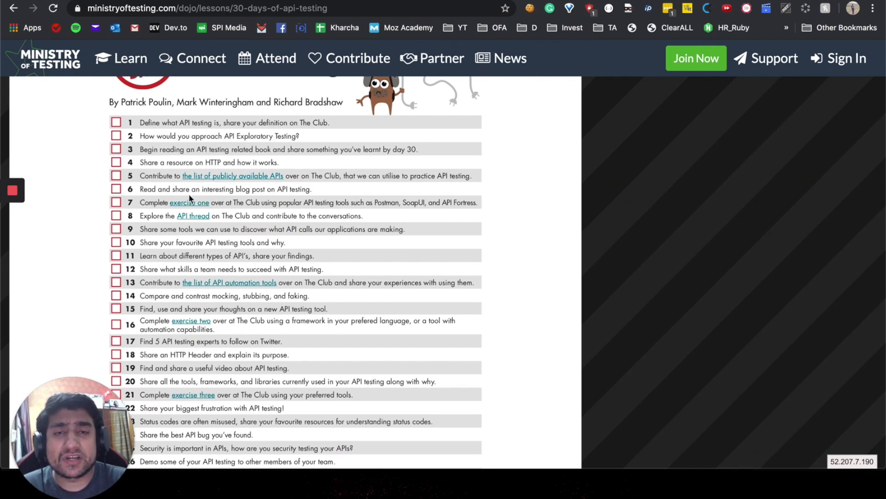